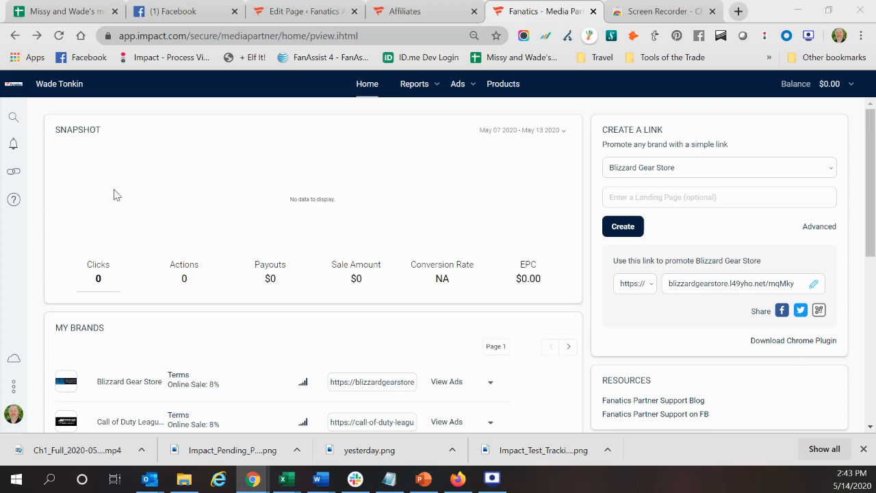
mouse_move(463, 93)
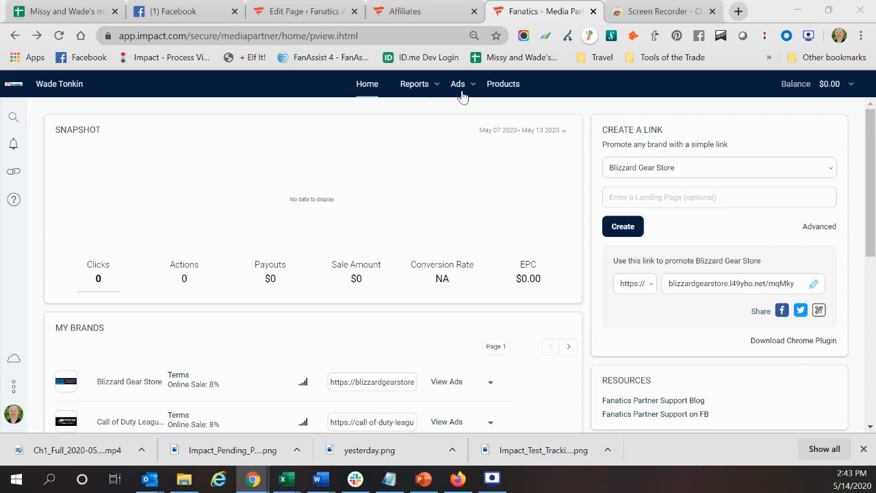
- Navigate via the Ads menu to the Product Catalogs page listing Fanatics.com catalogs
click(457, 83)
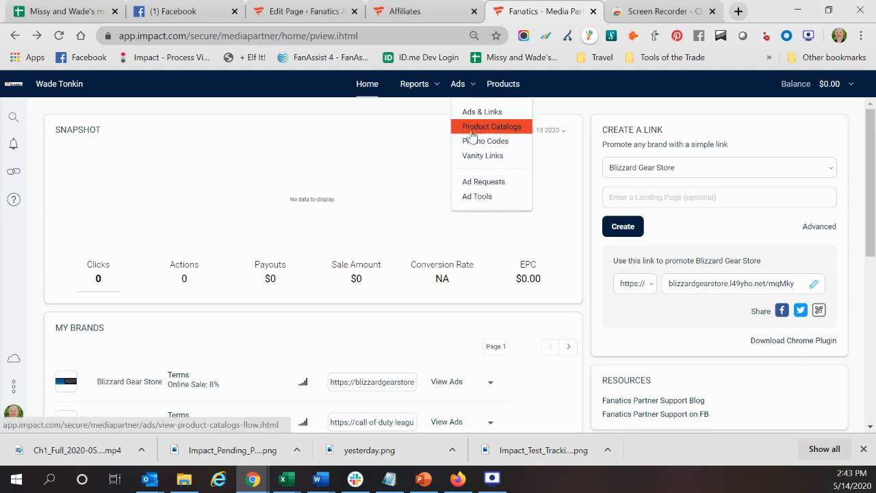
click(492, 126)
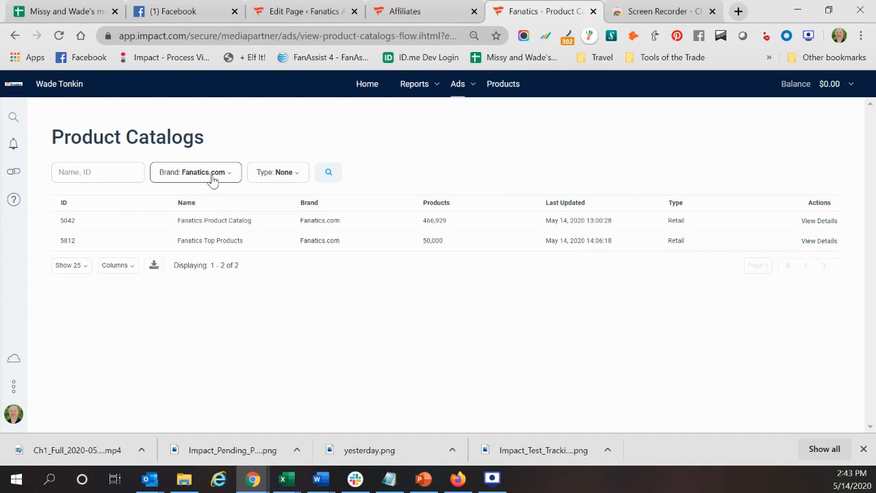
- Add Blizzard Gear Store to the Brand filter so four catalogs are listed
click(195, 173)
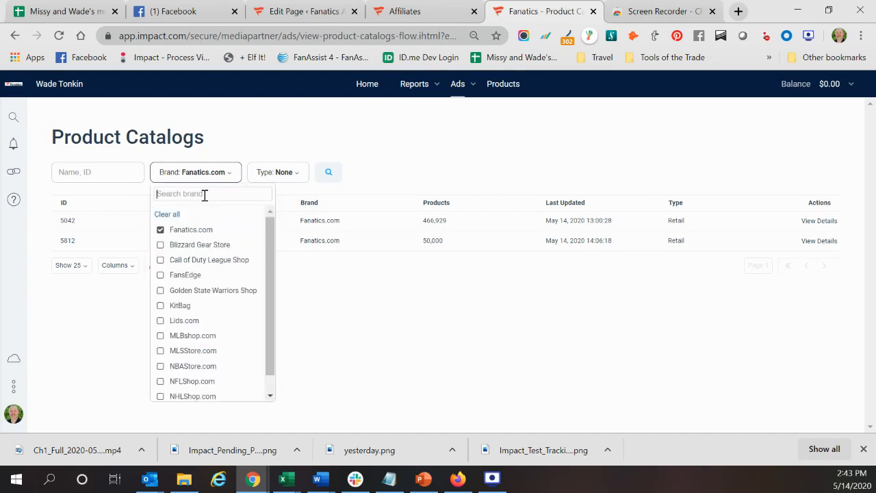
mouse_move(200, 243)
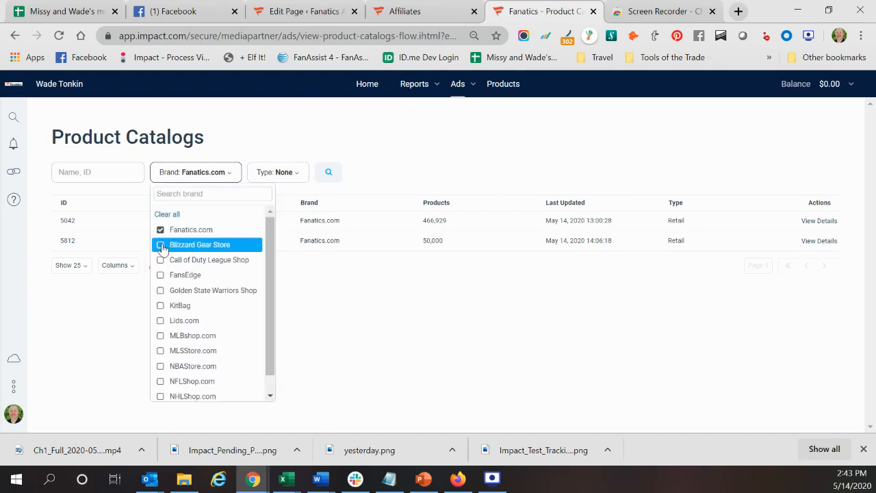
click(160, 244)
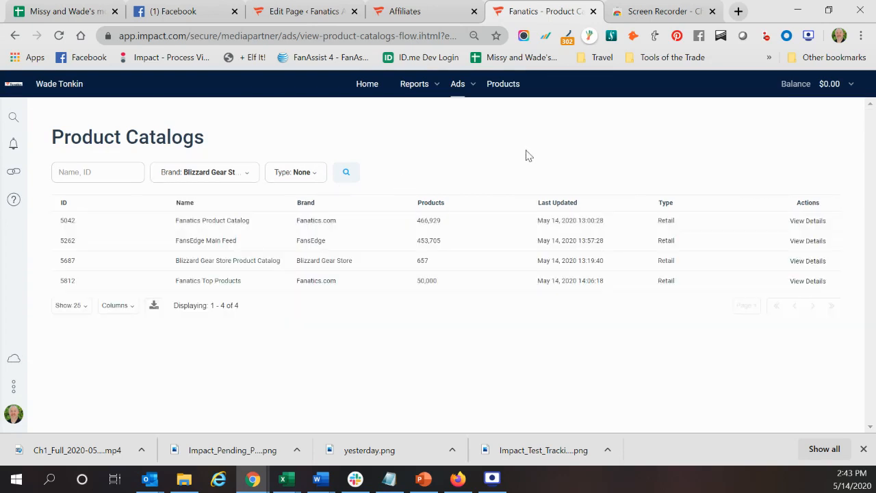
mouse_move(463, 279)
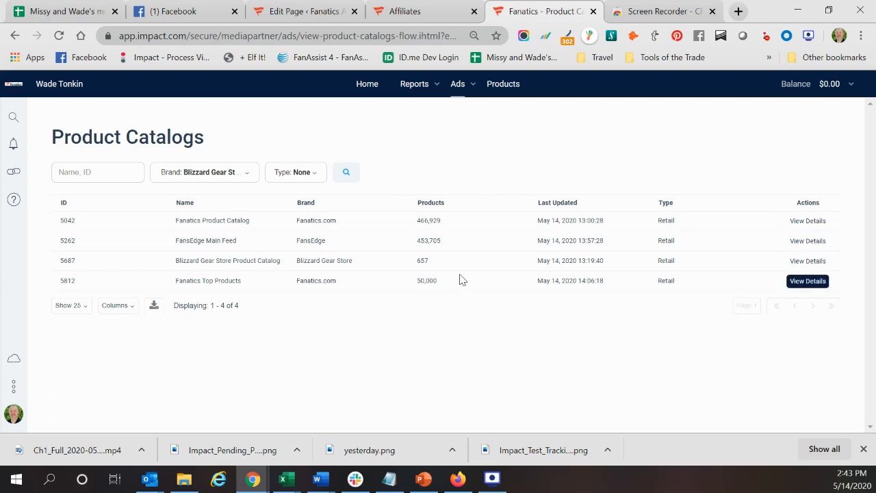
mouse_move(452, 262)
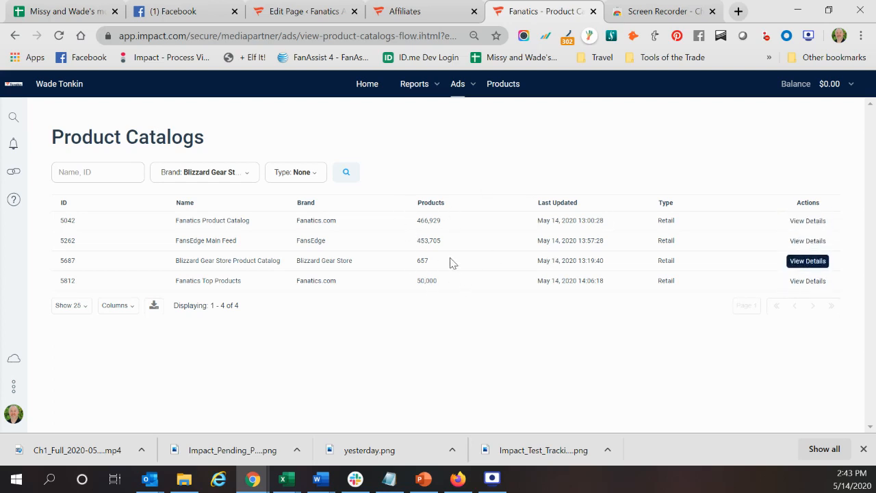
mouse_move(521, 227)
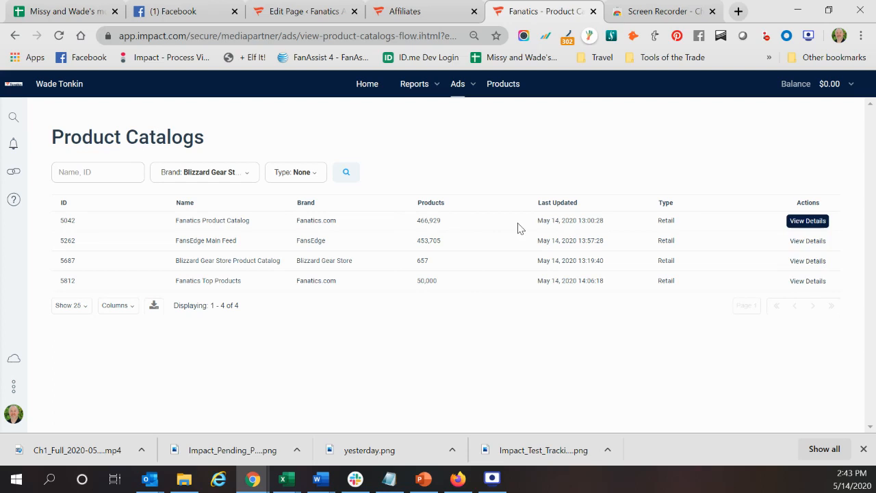
mouse_move(512, 255)
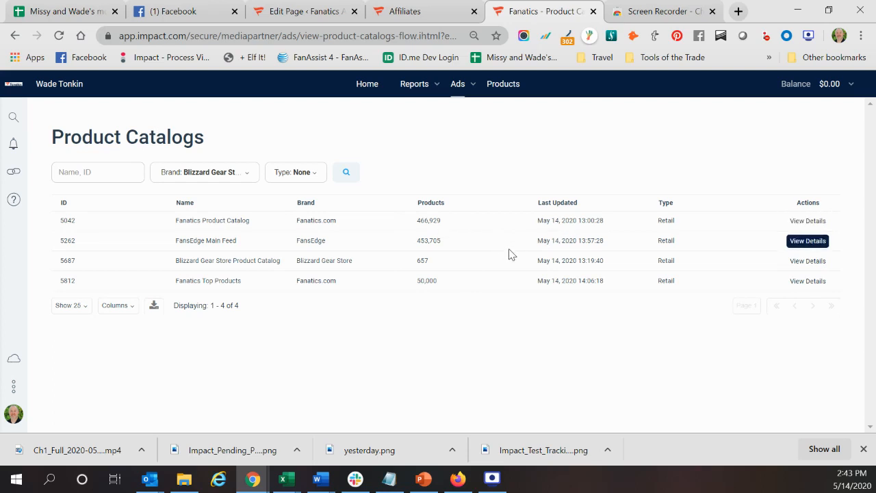
mouse_move(353, 267)
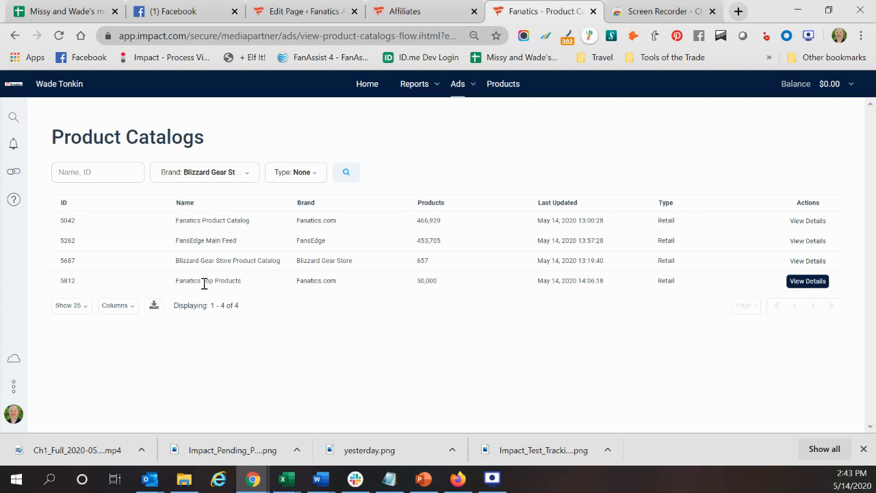
mouse_move(427, 283)
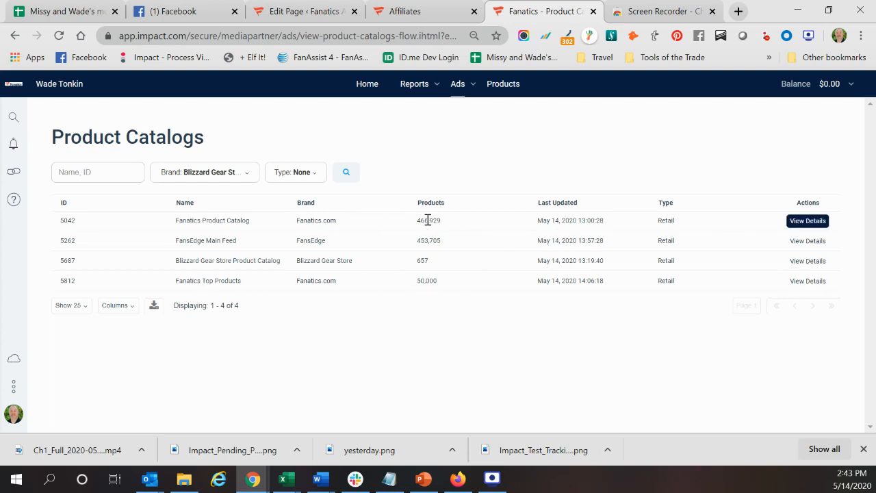
mouse_move(457, 283)
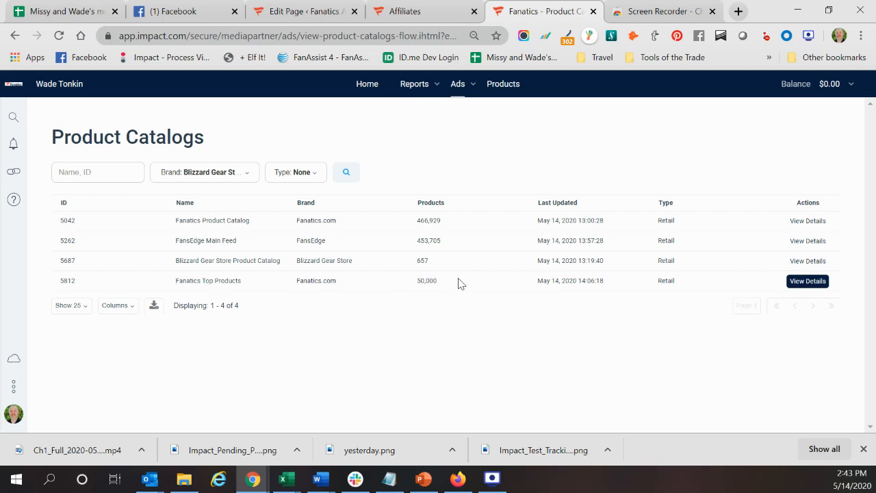
mouse_move(466, 283)
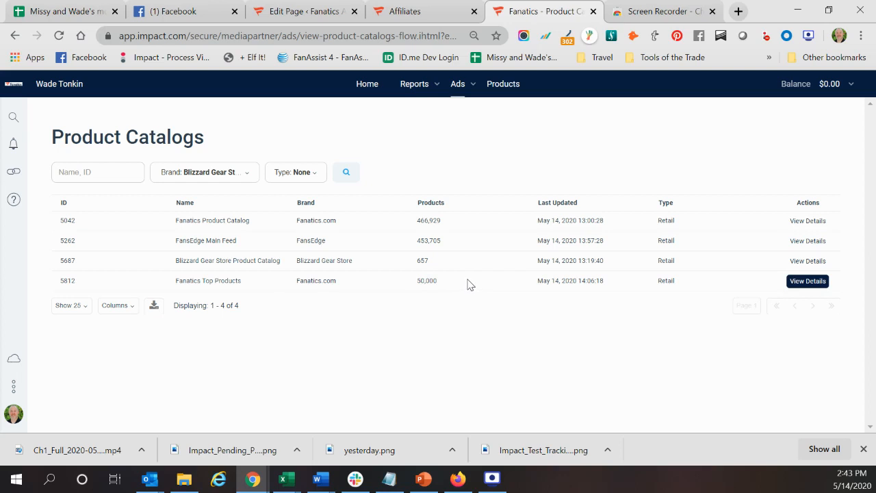
mouse_move(742, 288)
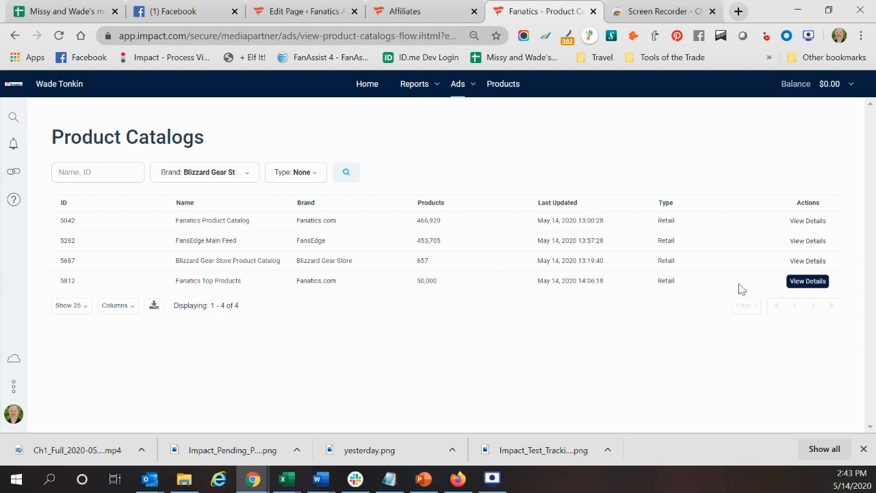
mouse_move(808, 283)
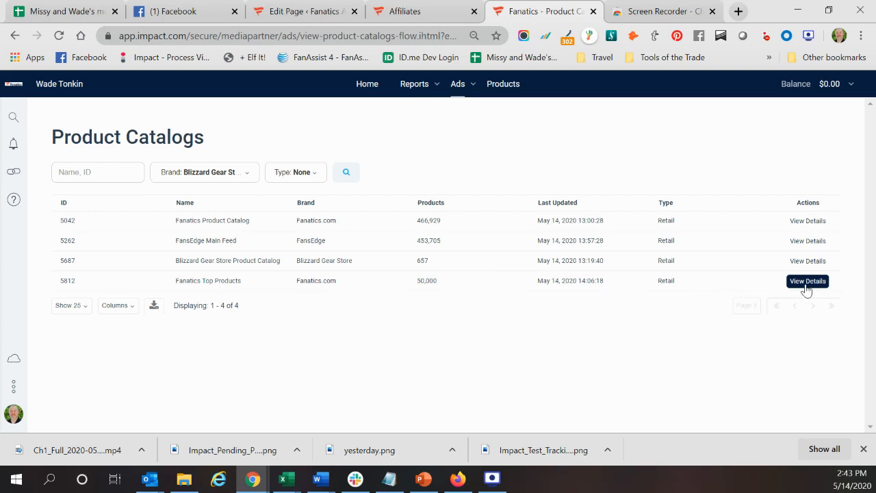
- Show the Fanatics Top Products catalog details with its Download via Browser, FTP and API sections
click(808, 281)
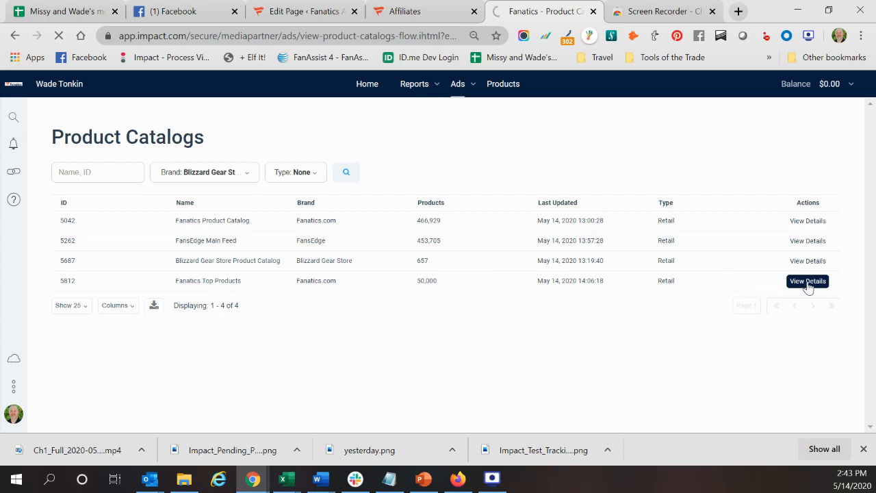
click(808, 281)
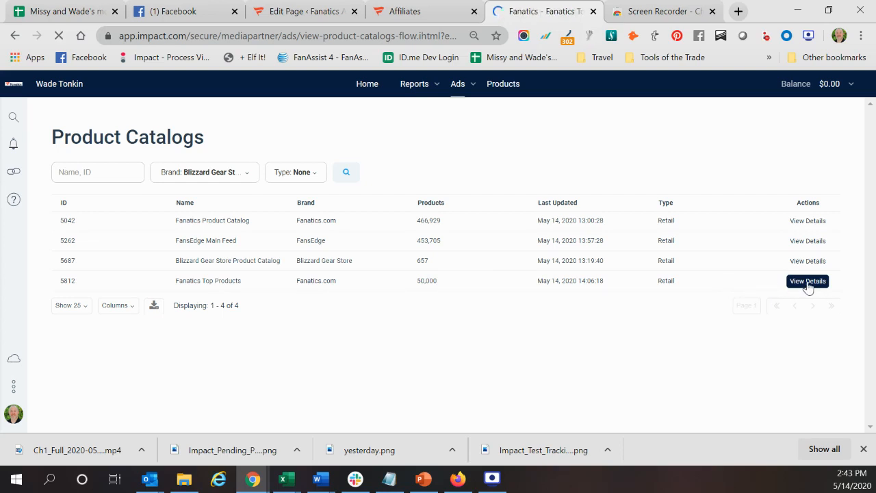
click(808, 280)
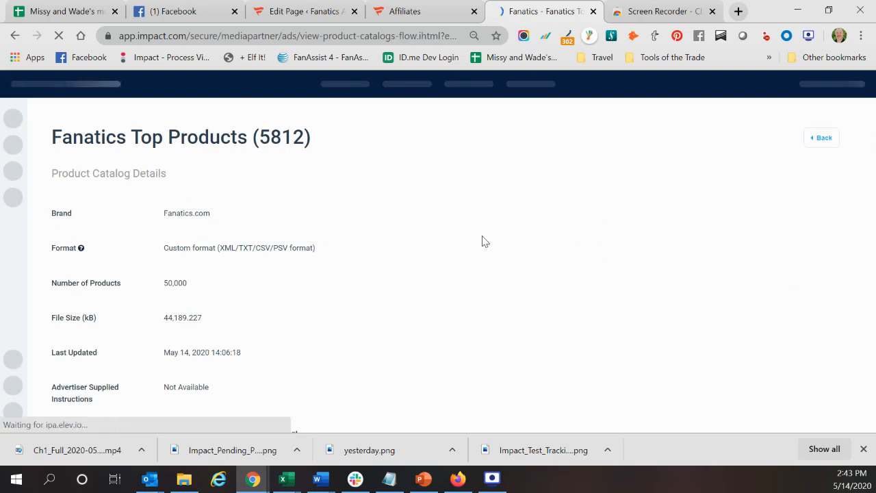
scroll(down, 3)
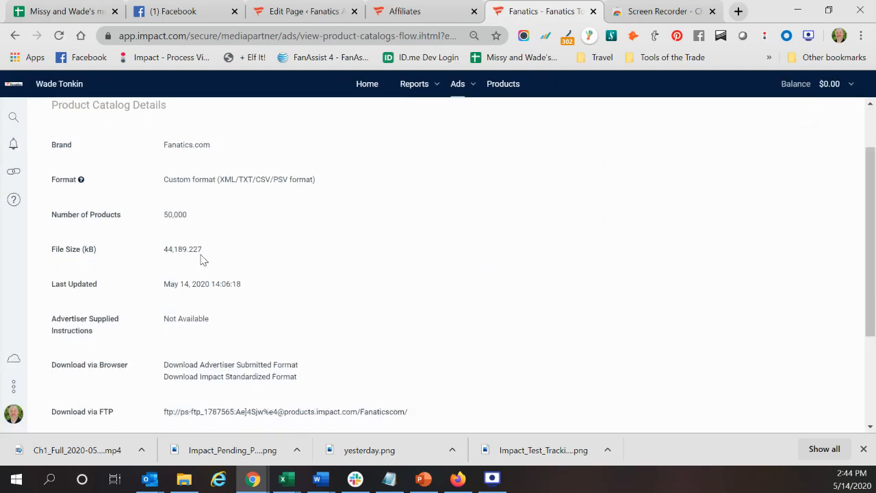
scroll(down, 3)
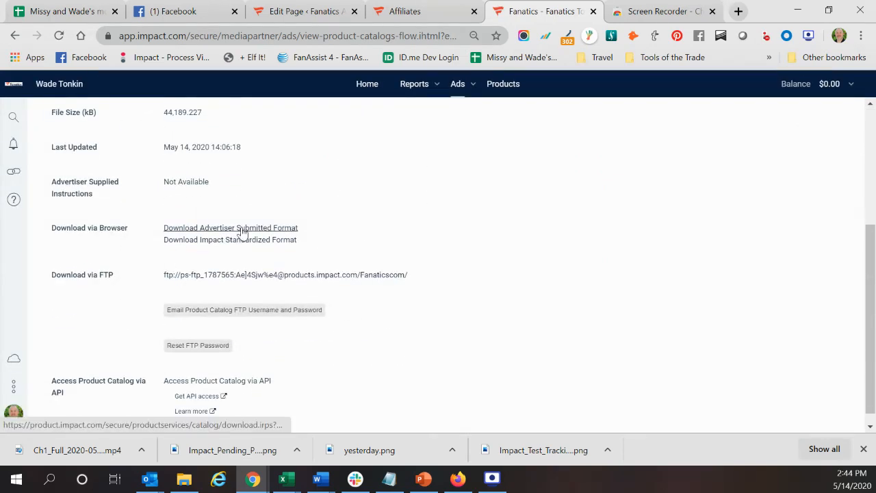
mouse_move(206, 230)
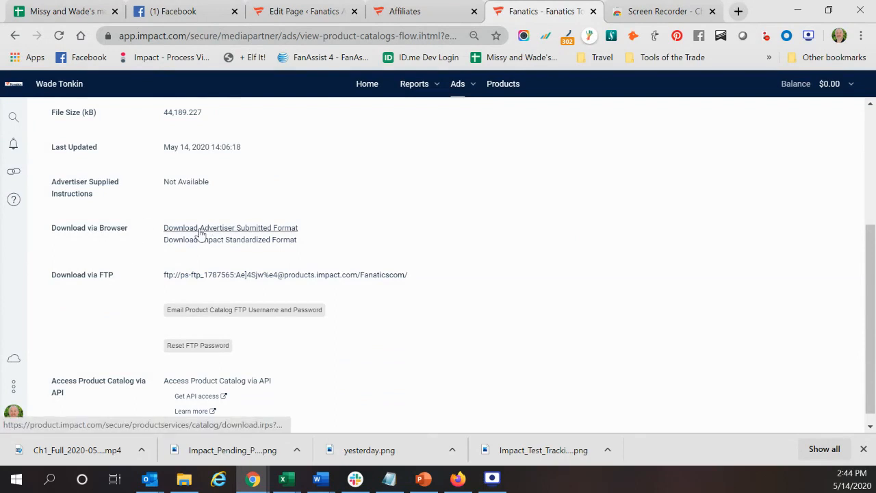
mouse_move(230, 227)
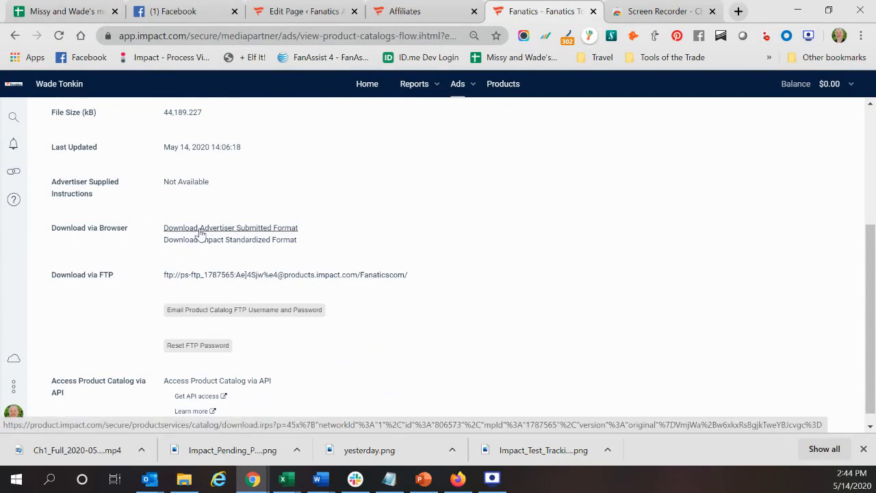
mouse_move(348, 236)
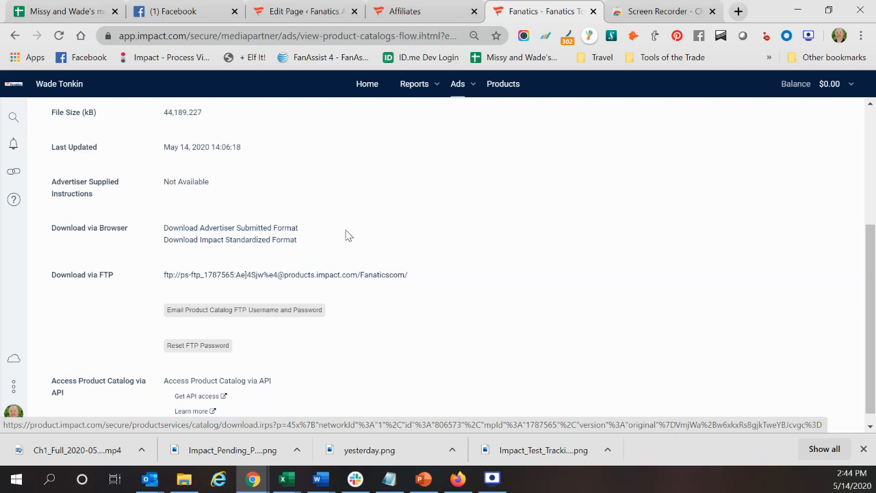
mouse_move(195, 240)
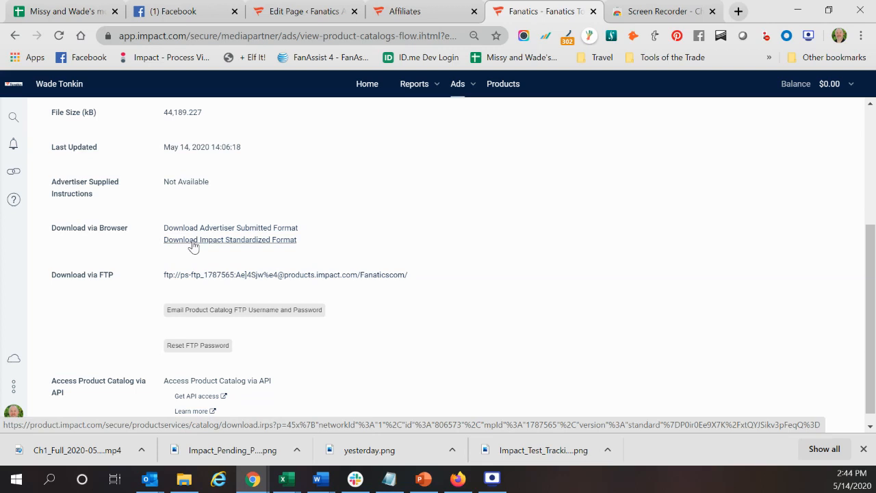
mouse_move(200, 245)
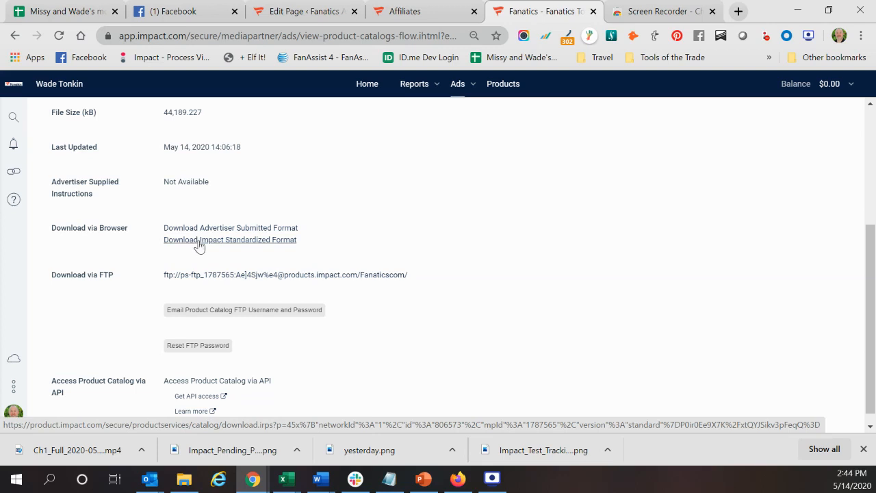
mouse_move(288, 232)
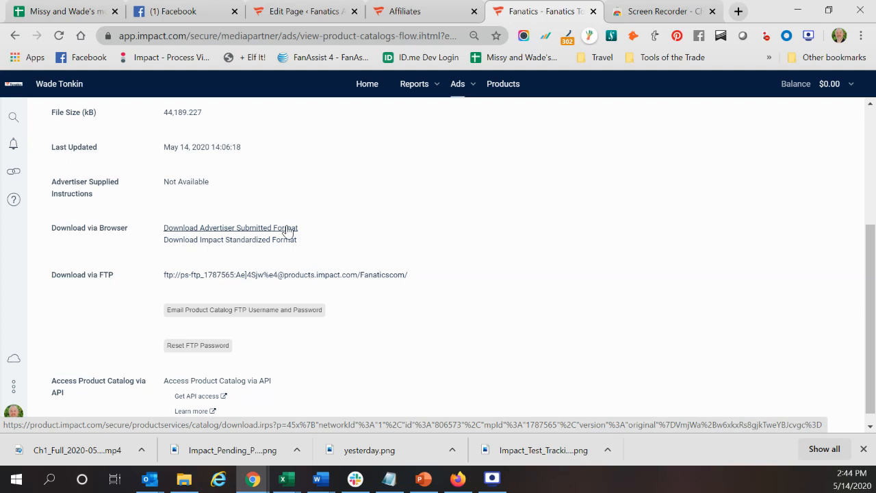
mouse_move(432, 278)
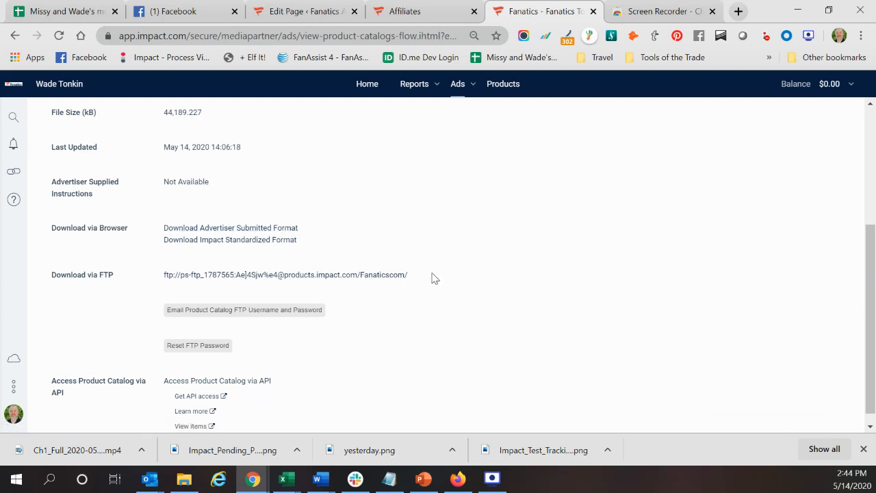
mouse_move(427, 280)
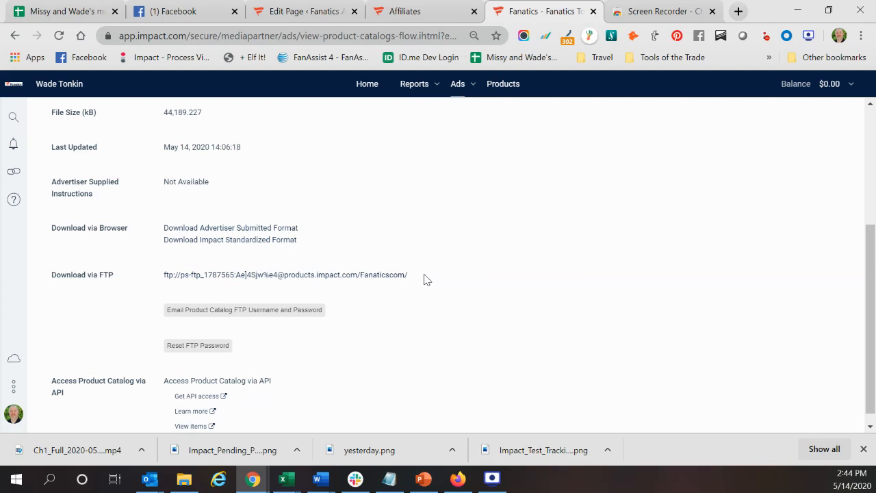
mouse_move(285, 267)
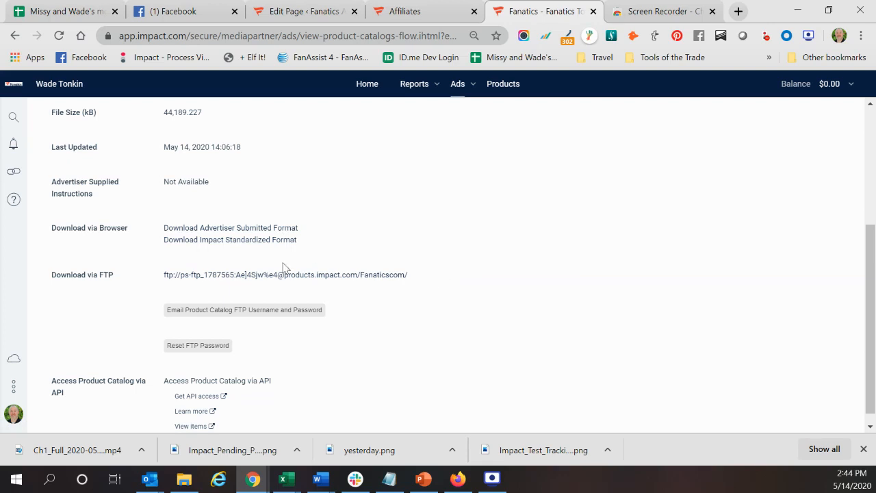
mouse_move(276, 279)
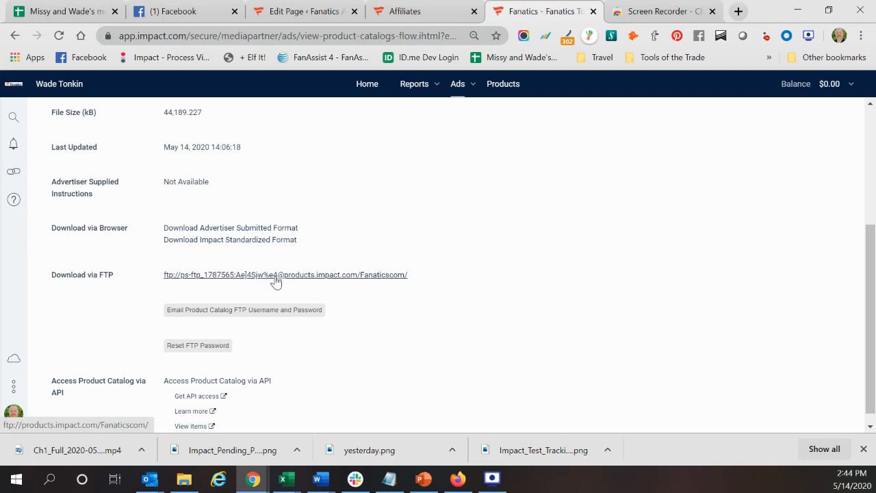
scroll(down, 3)
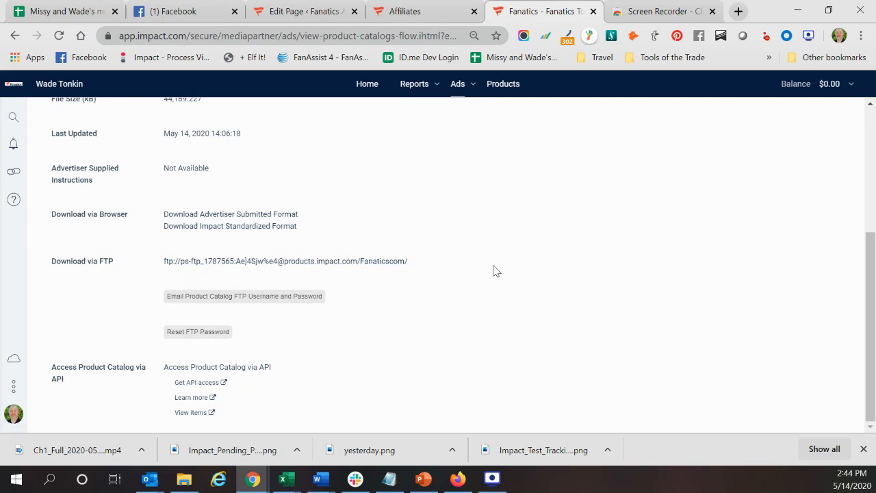
mouse_move(526, 313)
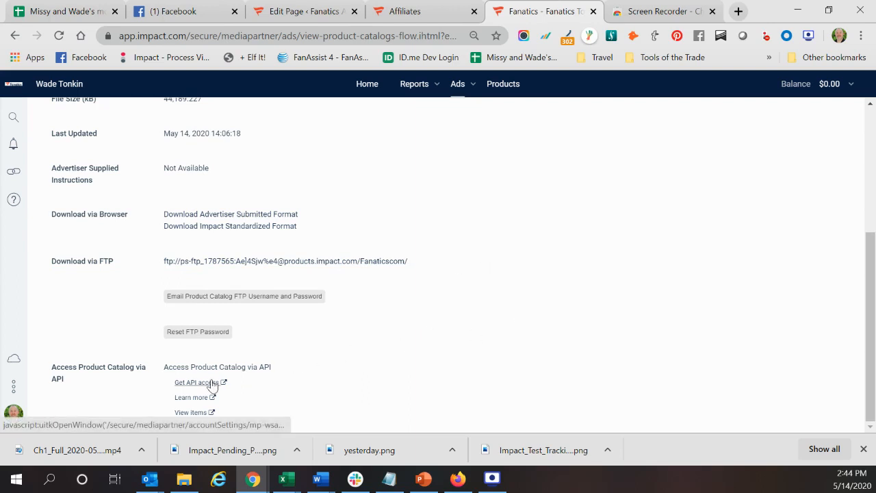
mouse_move(195, 382)
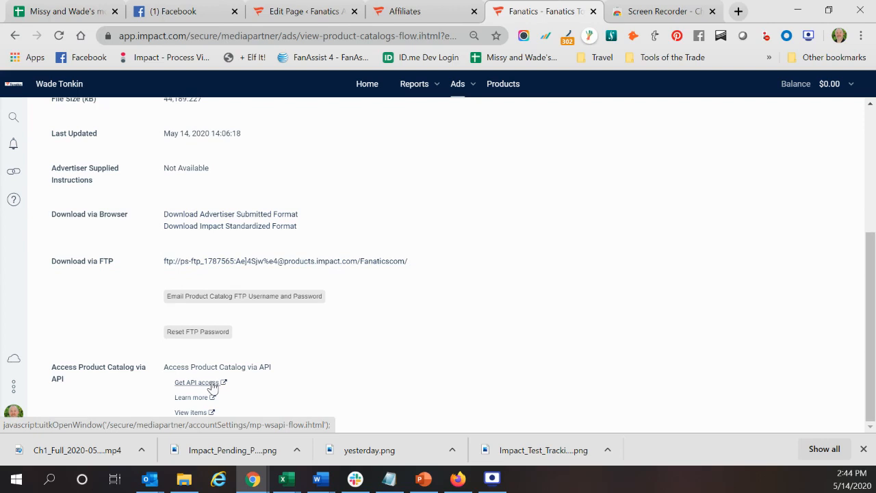
mouse_move(422, 378)
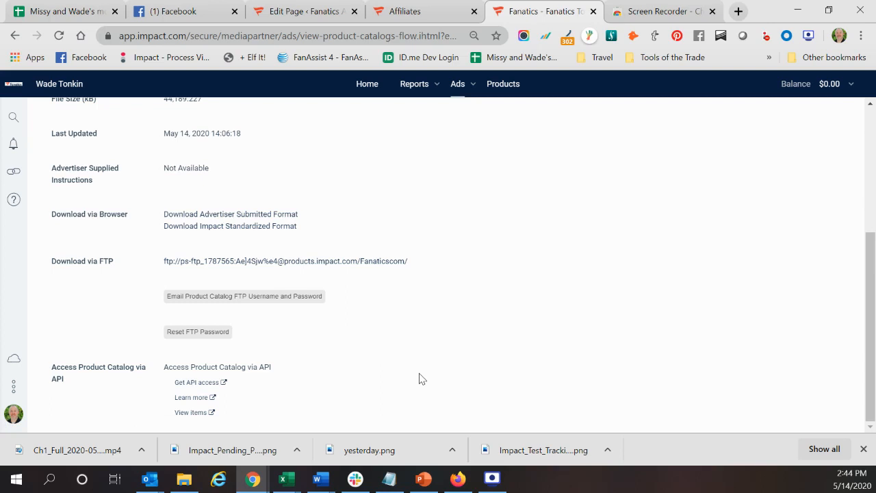
mouse_move(310, 388)
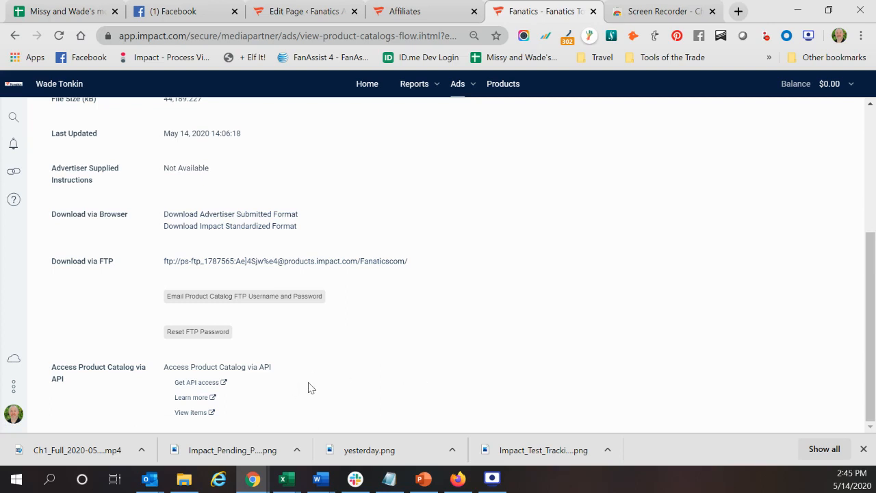
mouse_move(386, 381)
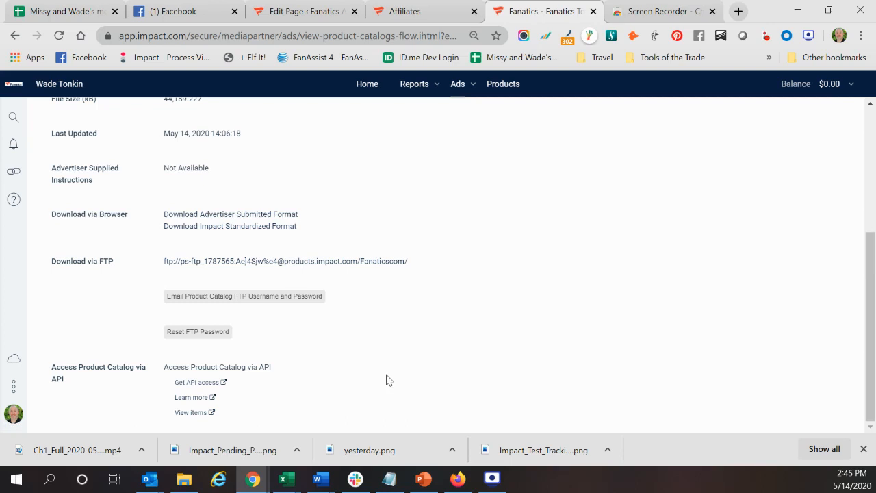